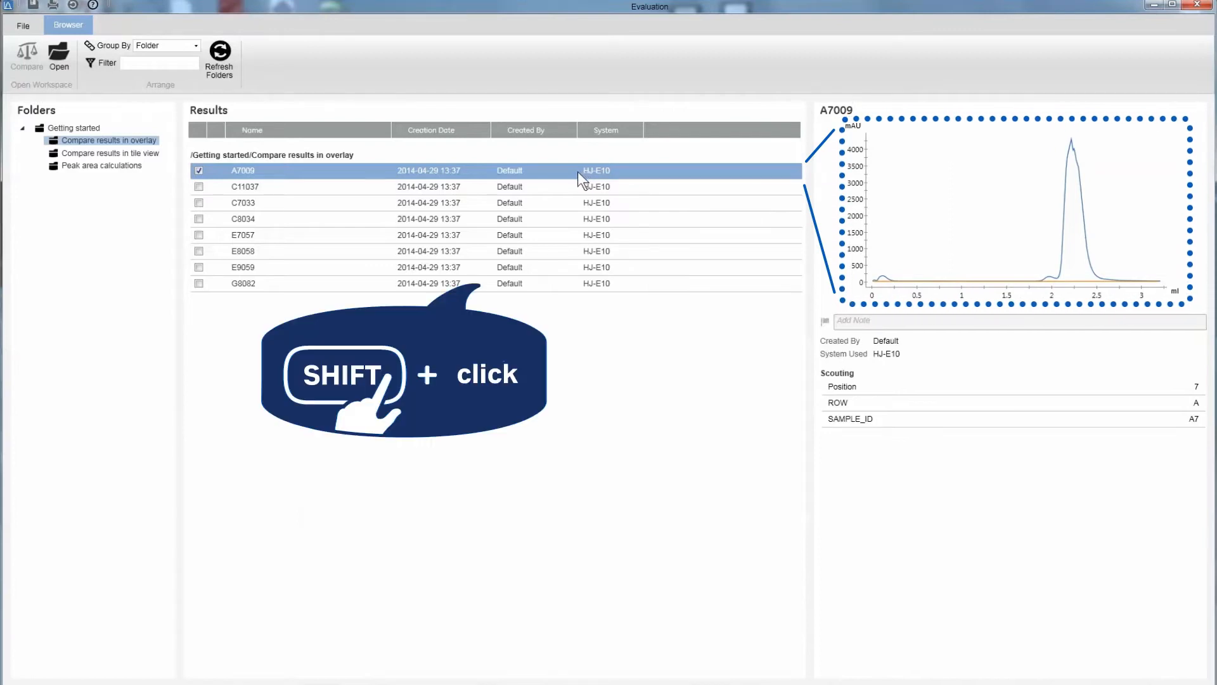
Select all eight overlay-folder results and open them in one comparison via Open/Compare
click(243, 283)
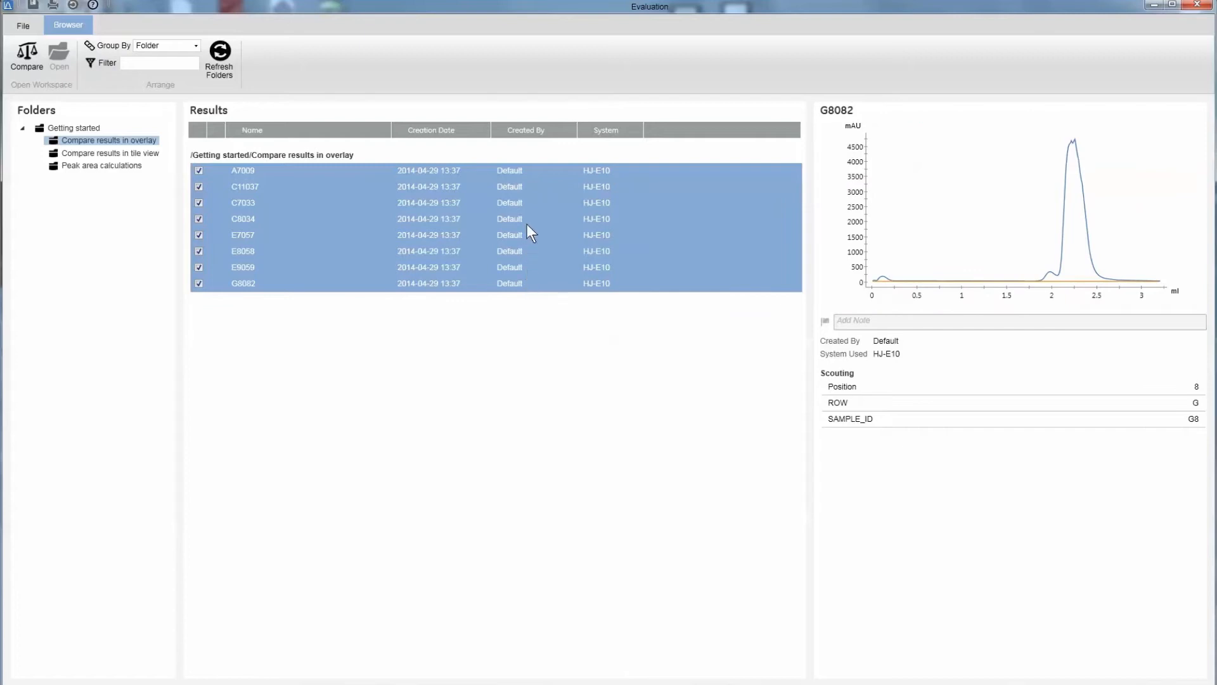
right_click(530, 230)
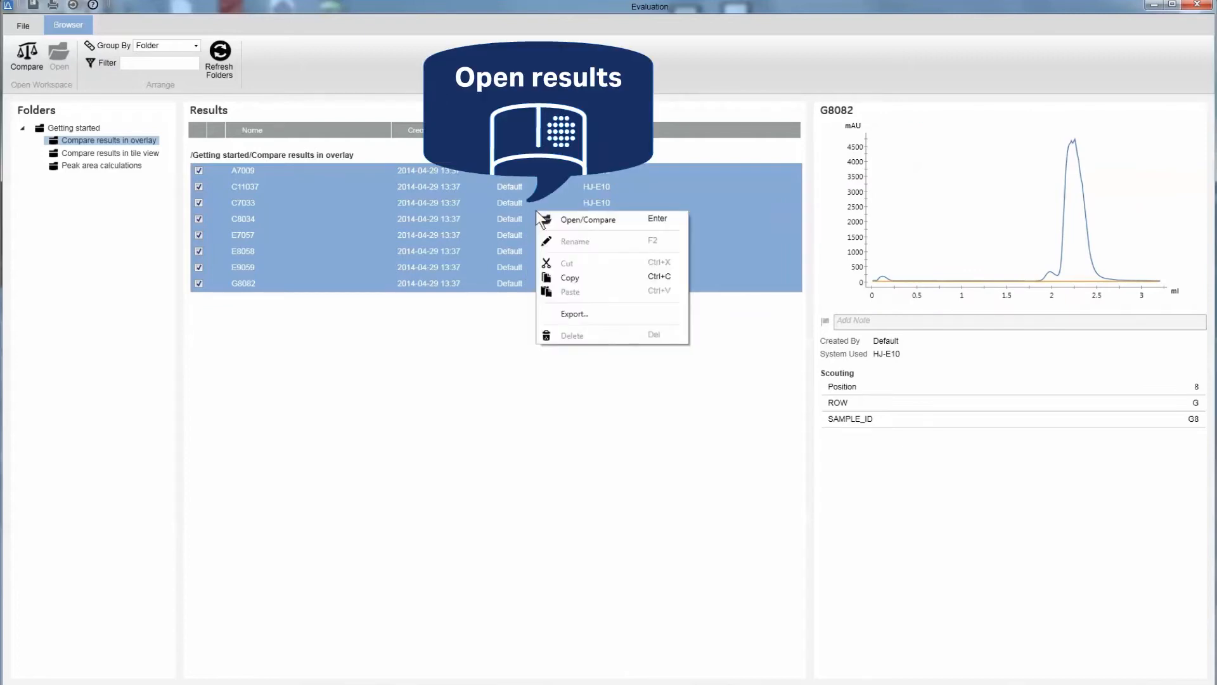
click(587, 219)
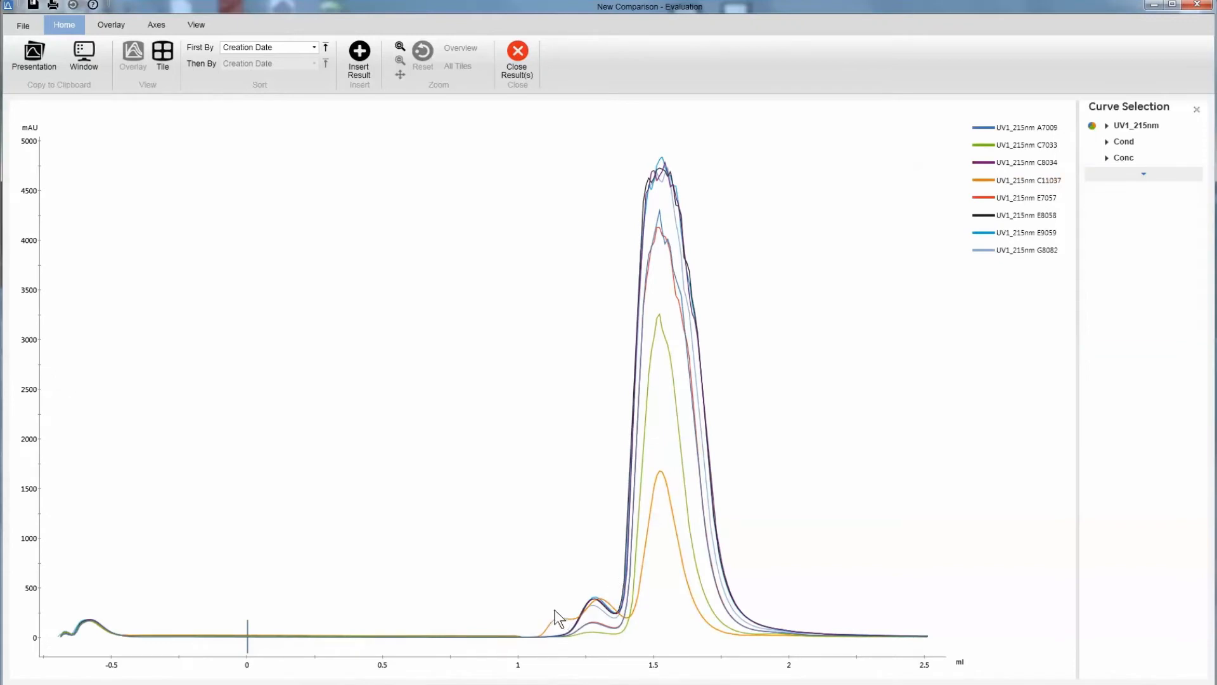
mouse_move(644, 637)
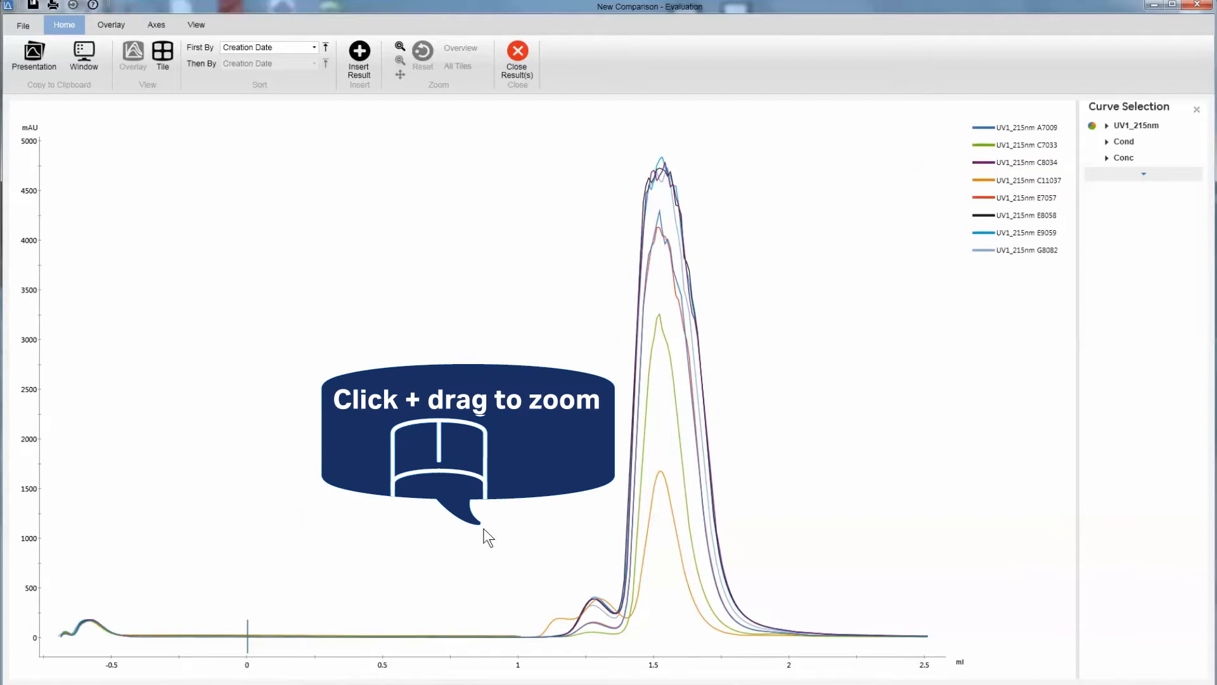
Drag a zoom rectangle over the main peak region around 0.9–2.1 ml
drag(484, 527, 832, 657)
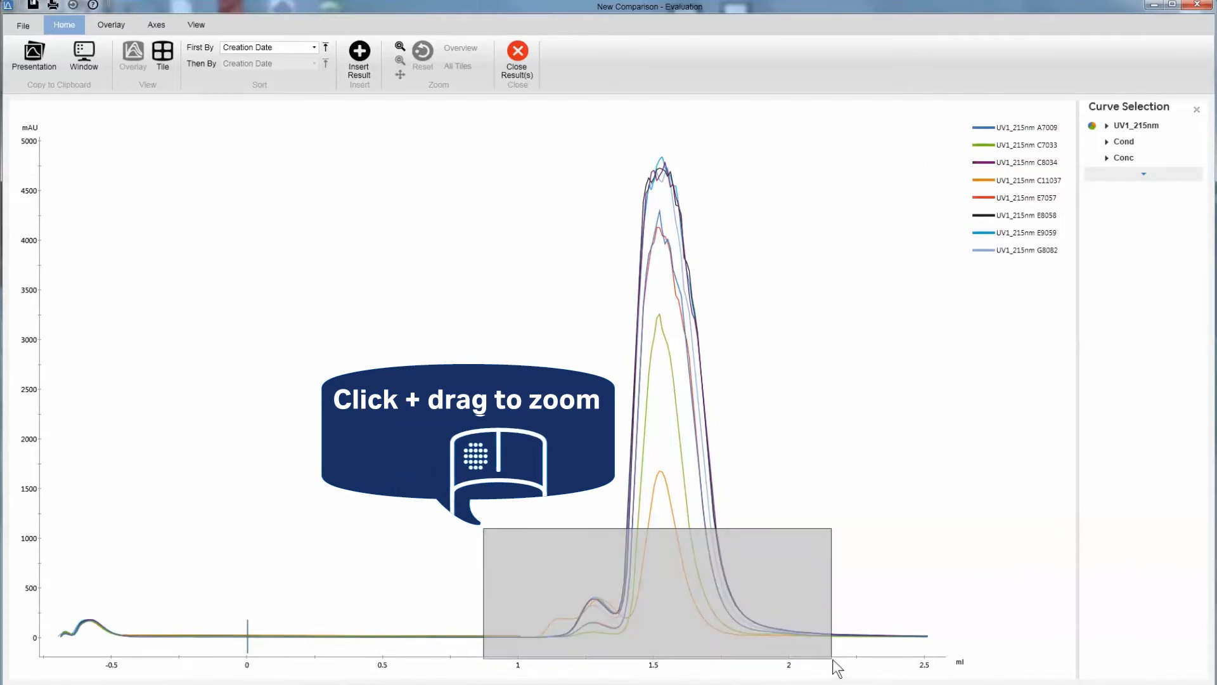
drag(486, 527, 832, 655)
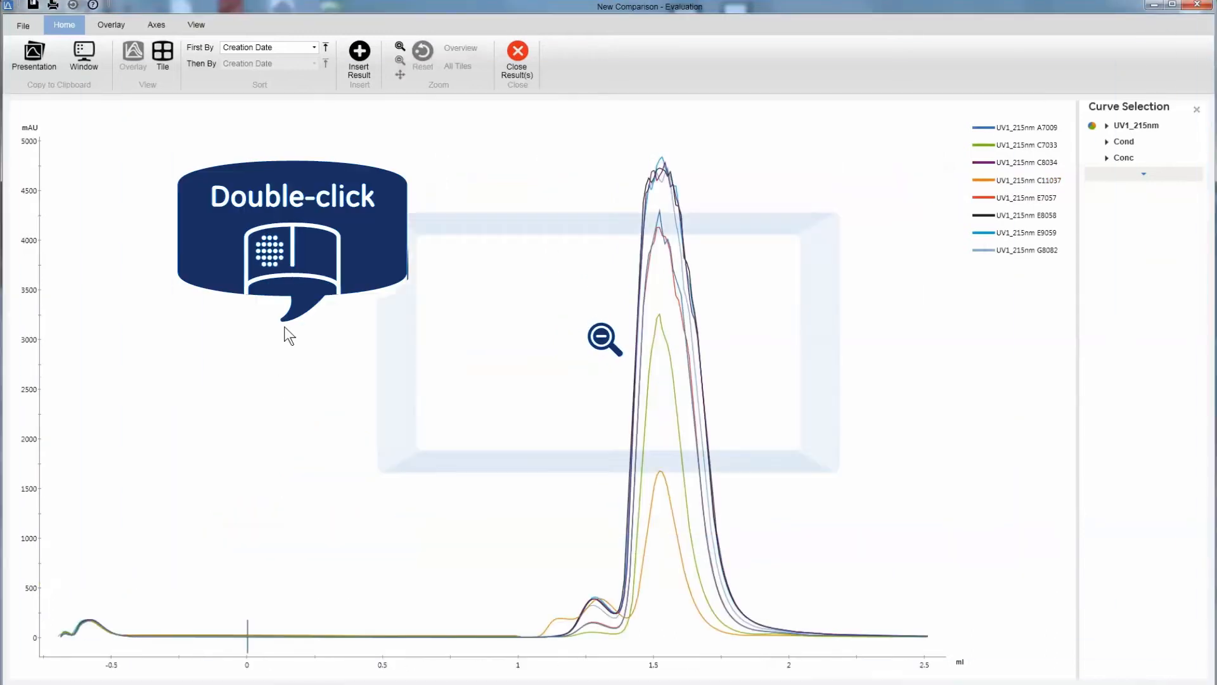
Restore the chart to full range before applying the 10% Y shift
click(111, 24)
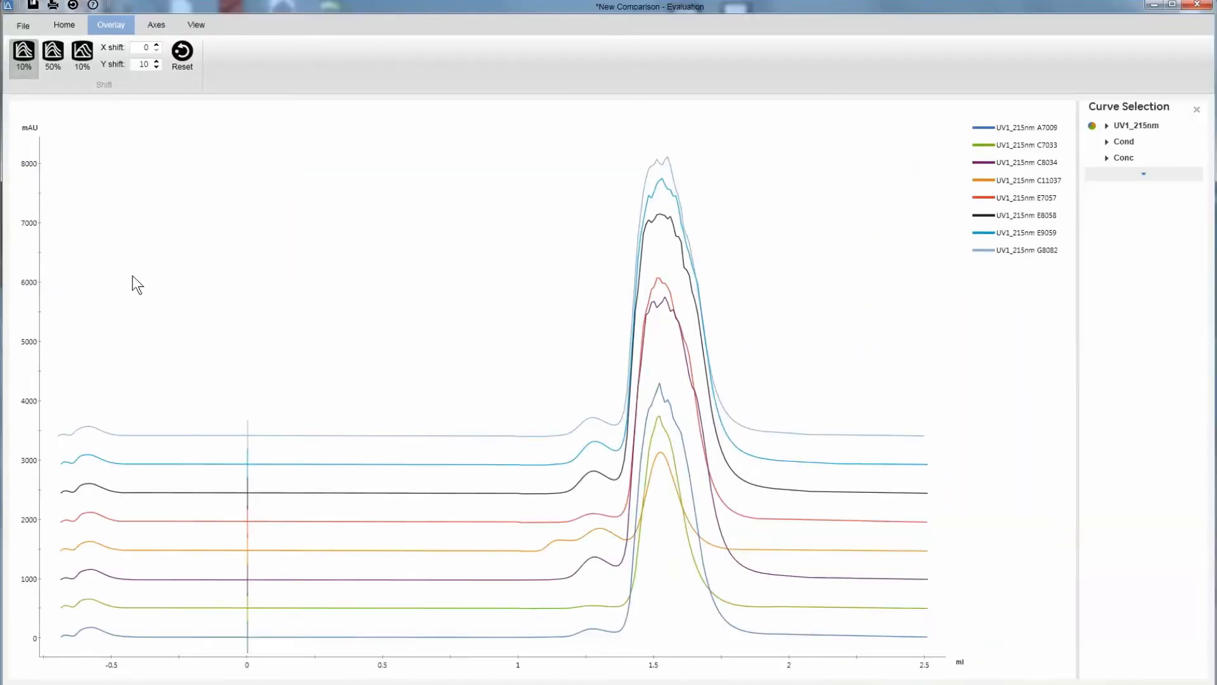
mouse_move(548, 547)
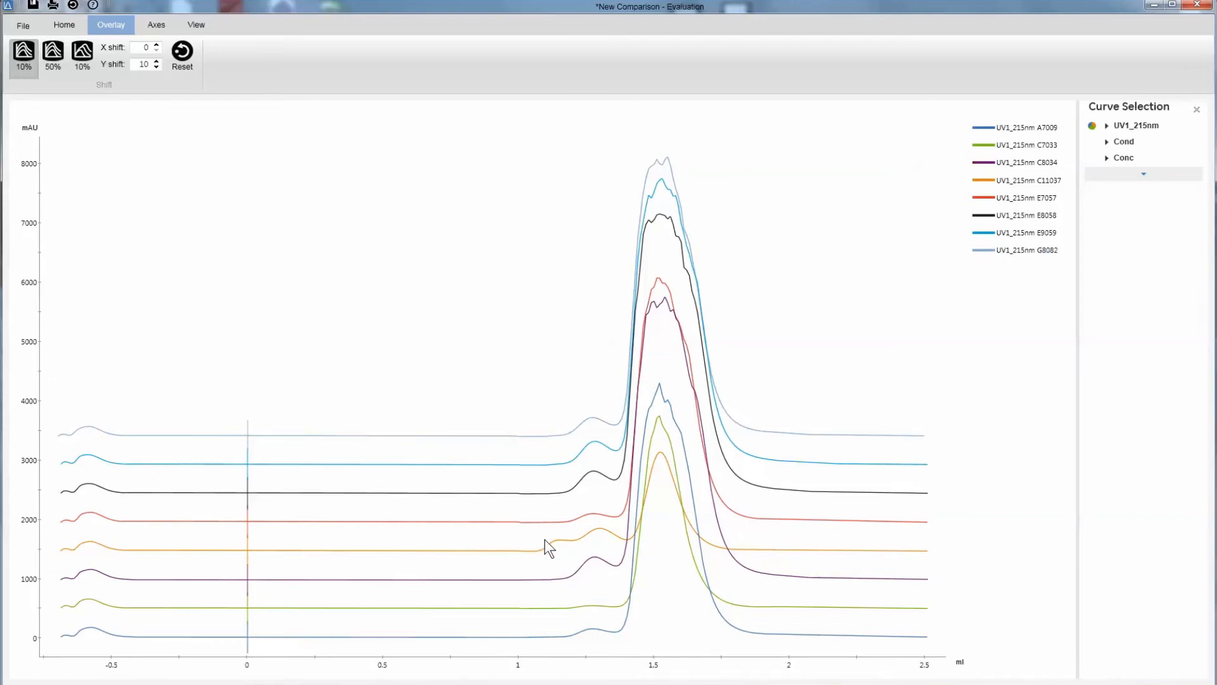
Give the C11037 curve the thickest line weight so it stands out in orange
click(549, 546)
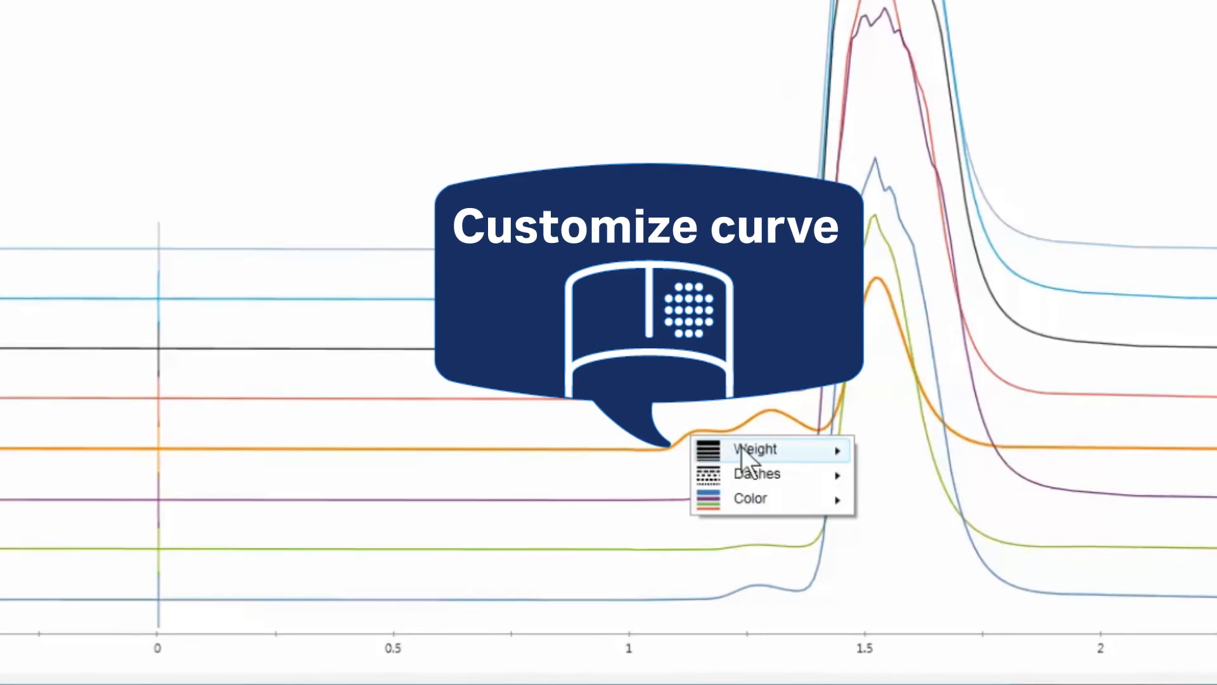
click(755, 448)
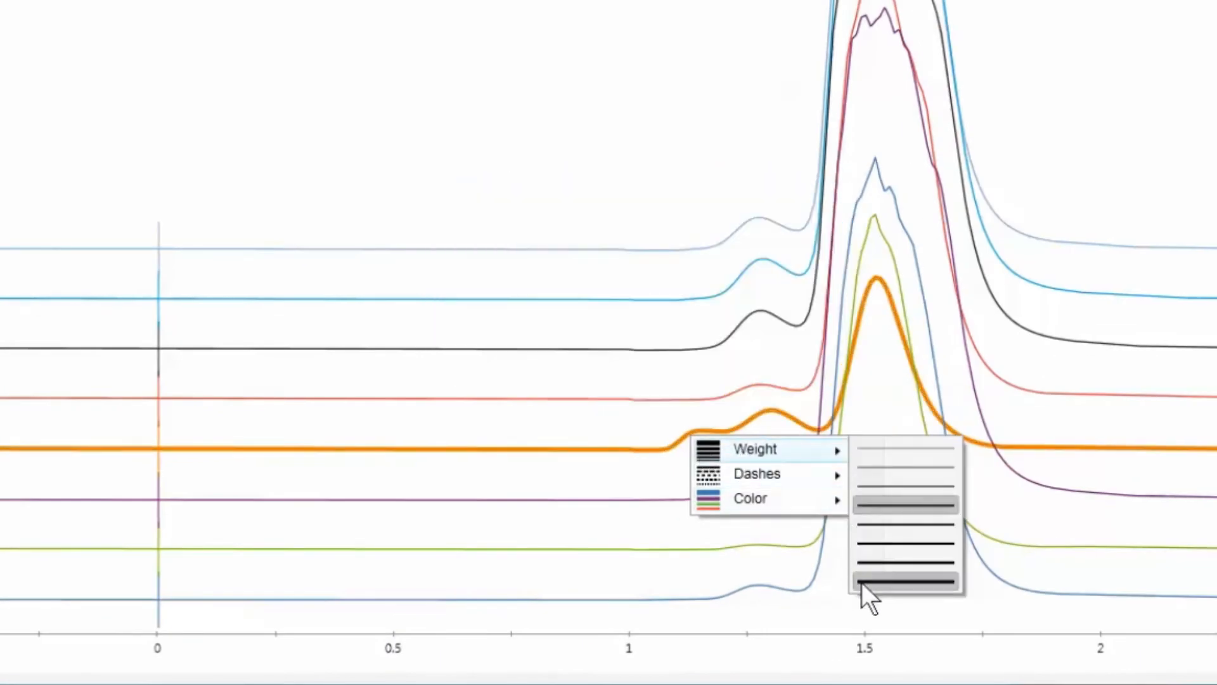
click(903, 581)
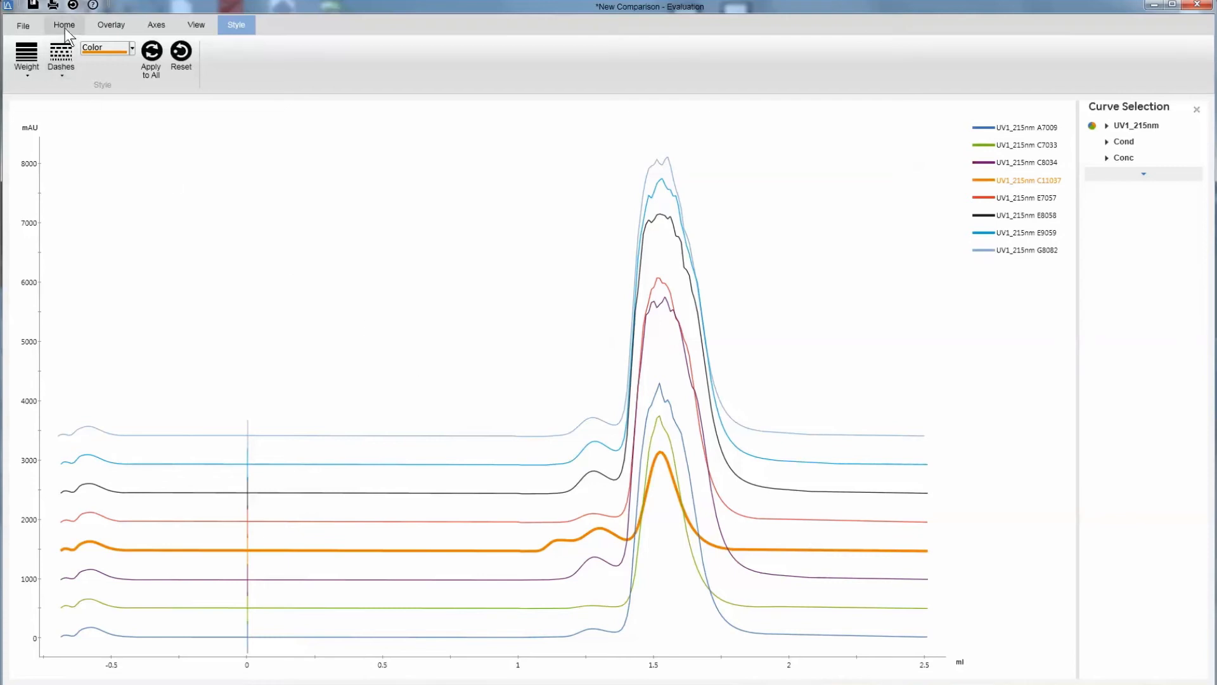
click(63, 24)
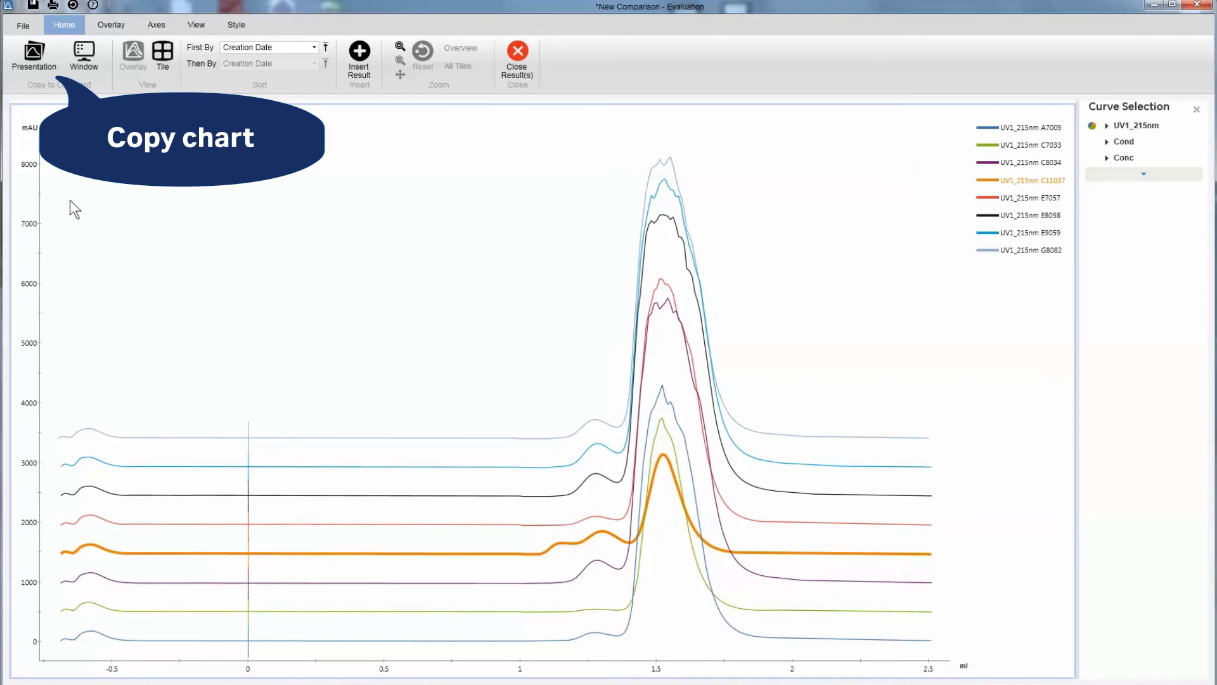
Paste the copied stacked-curve chart into the blank Word document
key(ctrl+v)
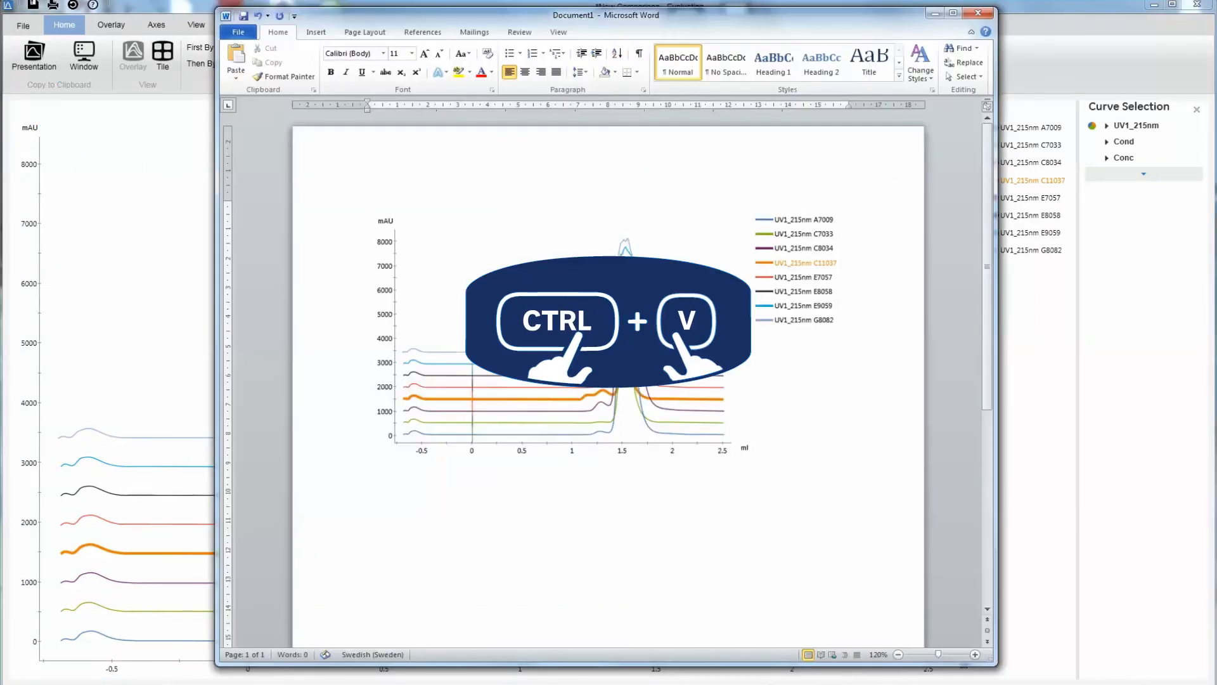